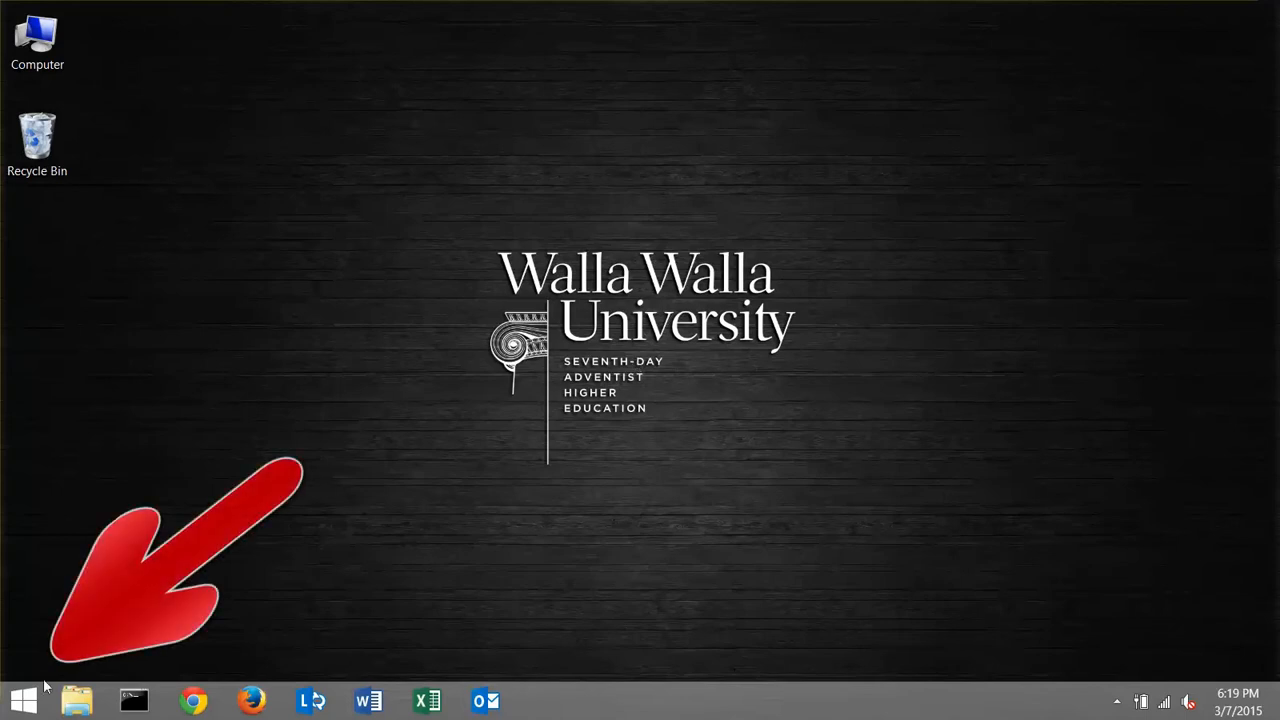
Bring up the Start screen to search for Network and Sharing Center.
click(22, 699)
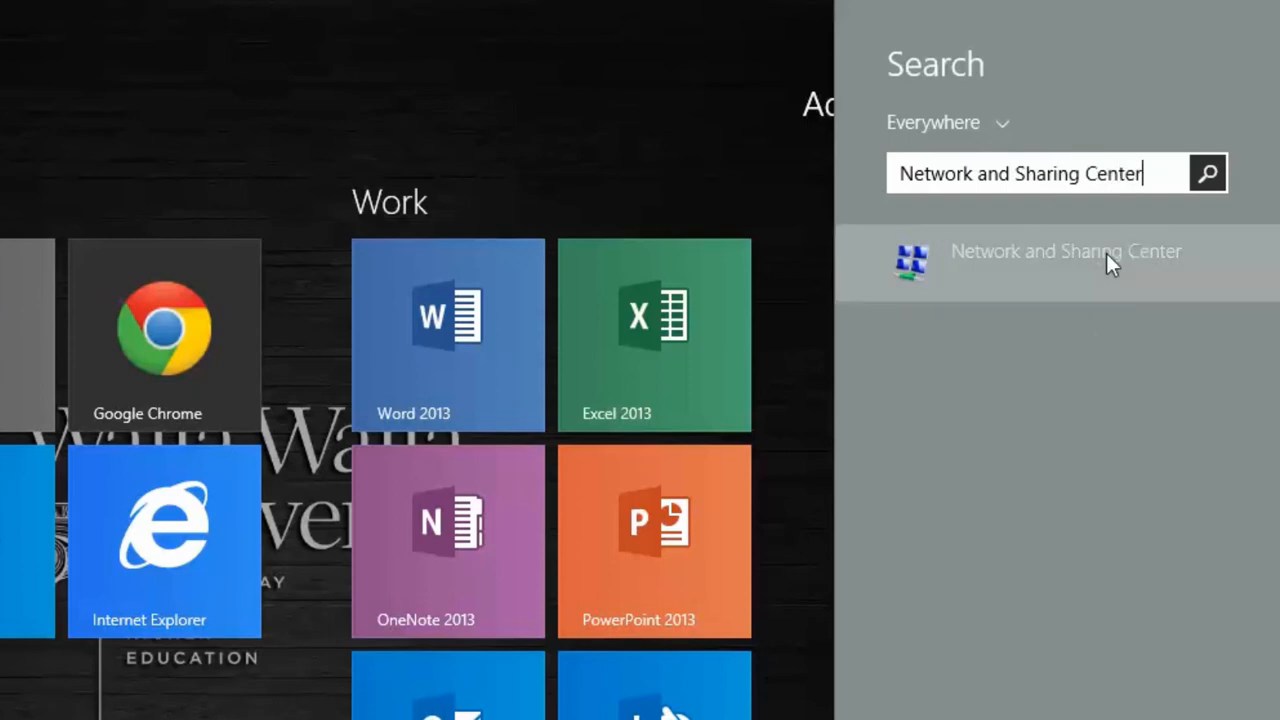
From Network and Sharing Center, start a Connect to a workplace connection using VPN.
click(1065, 251)
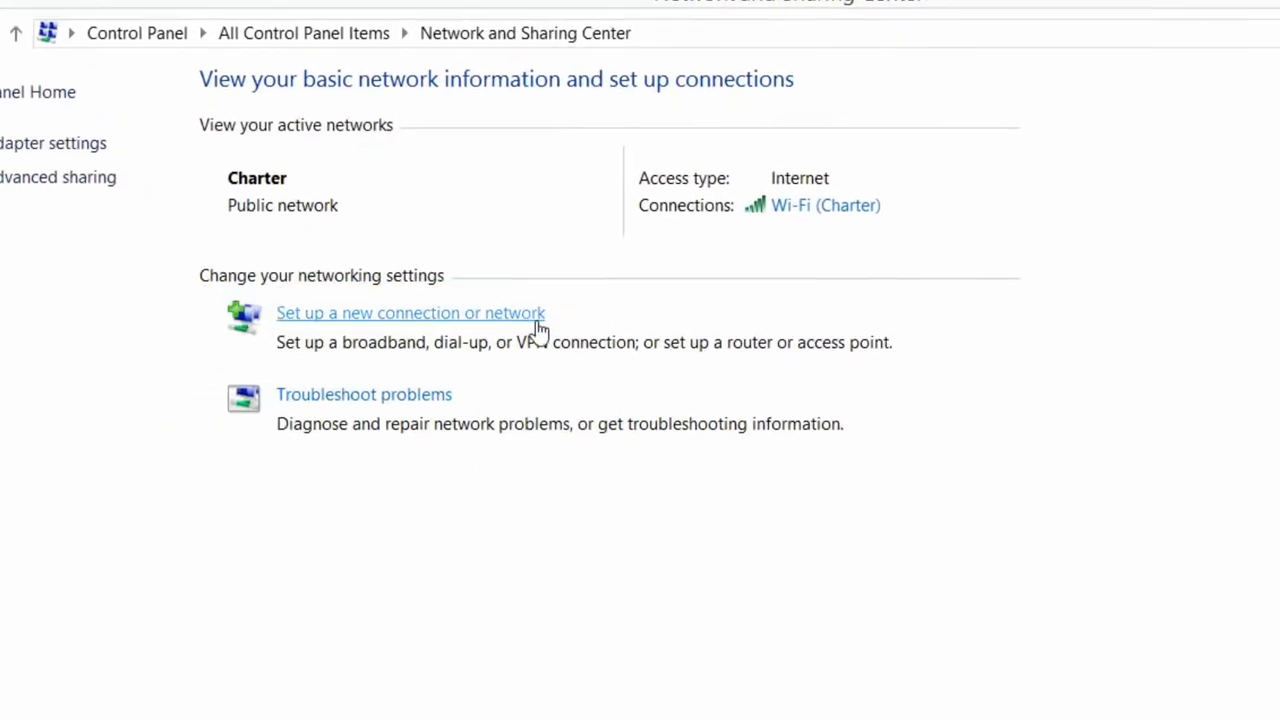
click(410, 312)
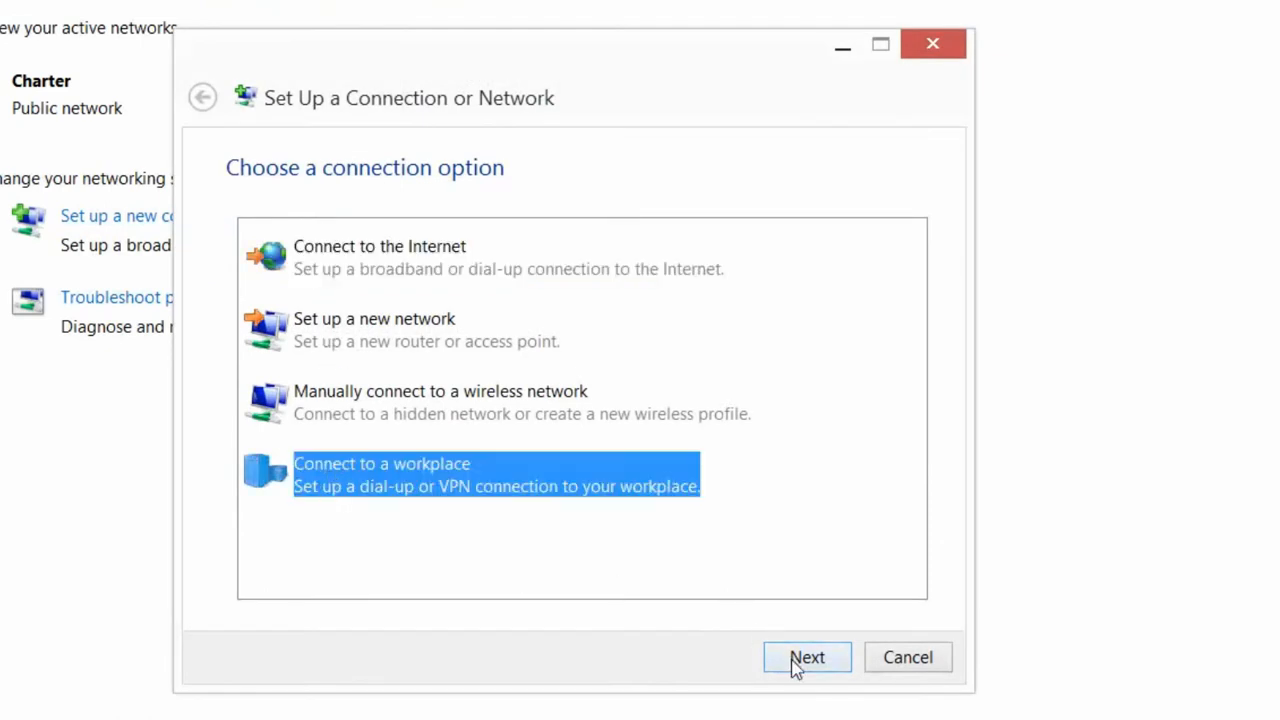
click(807, 657)
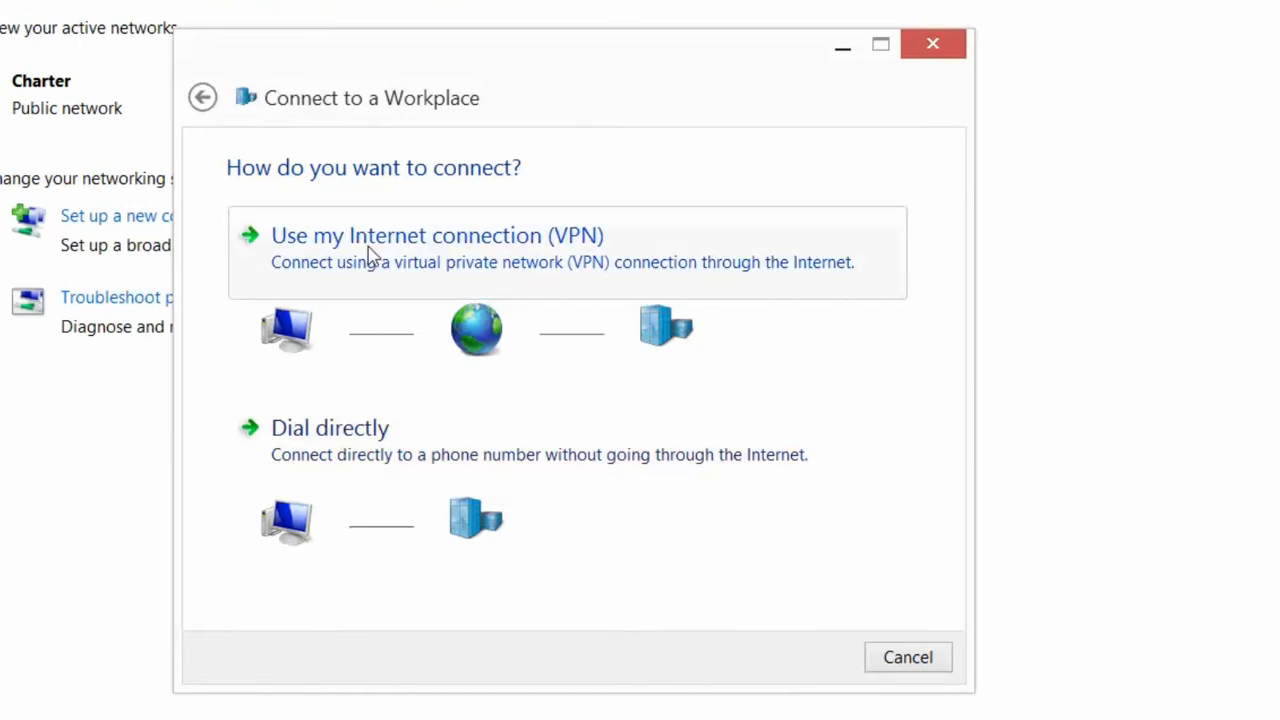
click(436, 235)
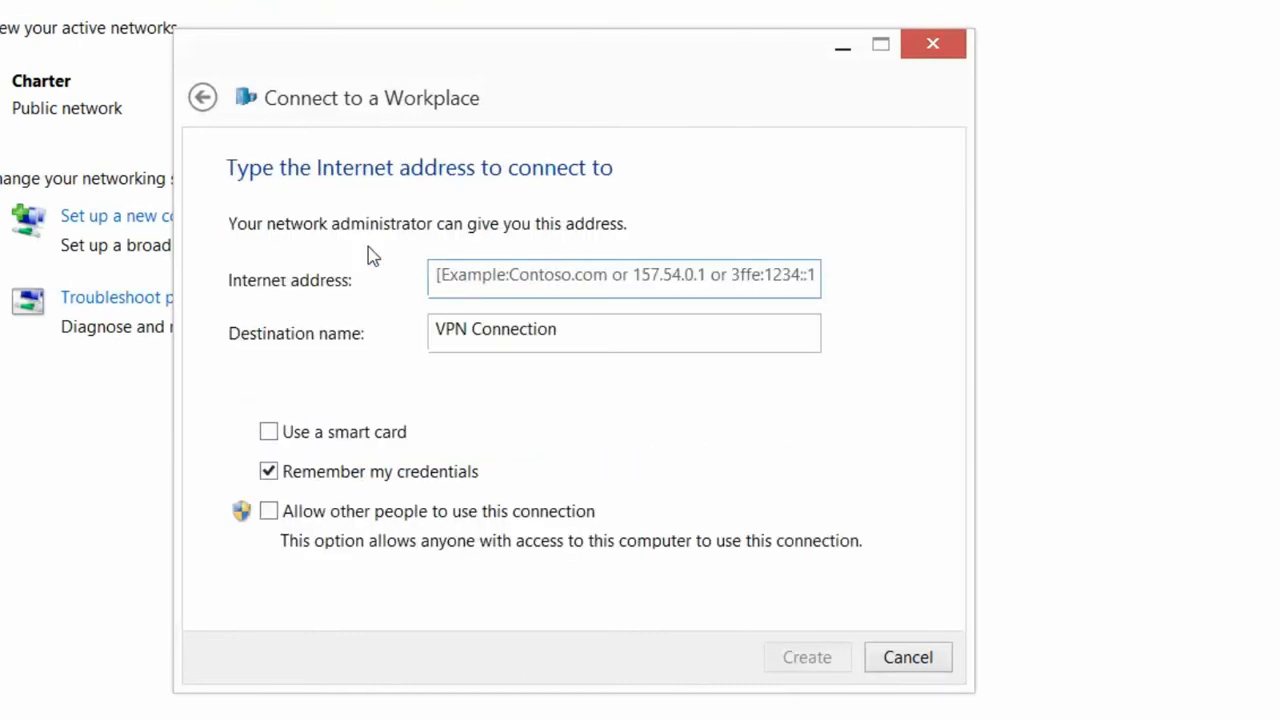
Create the VPN connection 'WWU VPN' to vpn.wallawalla.edu.
click(623, 275)
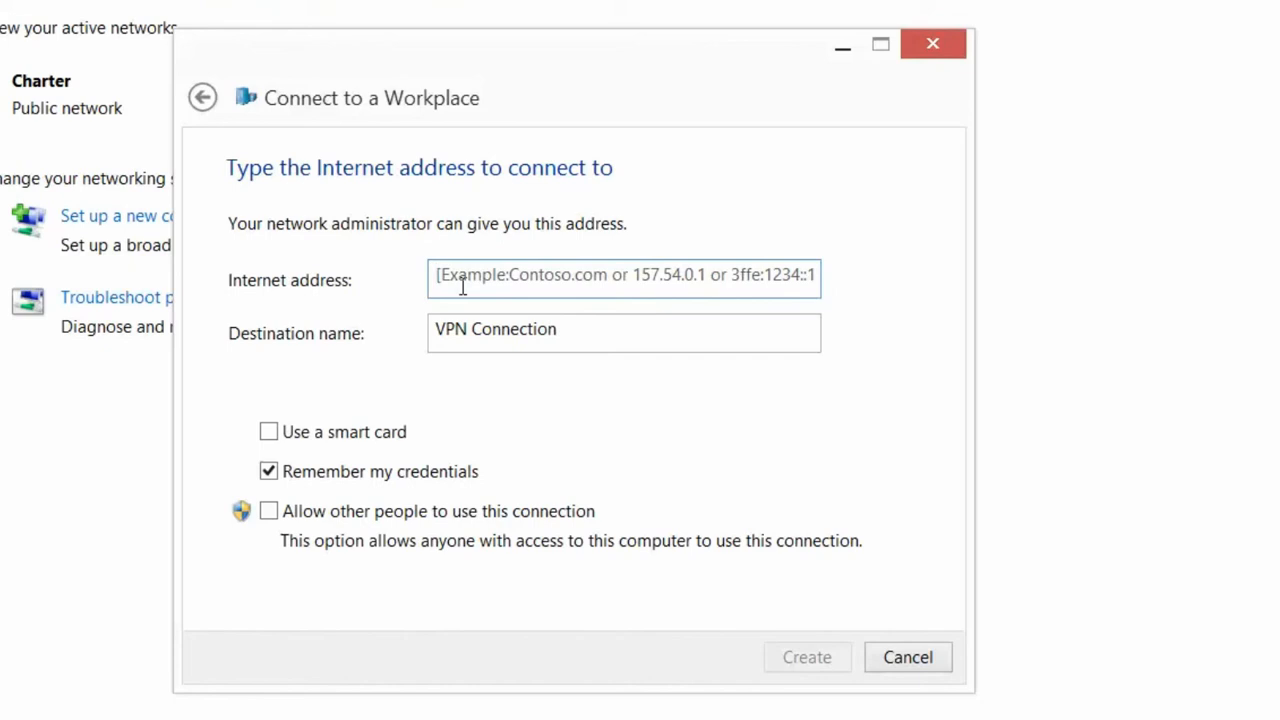
text(vpn.)
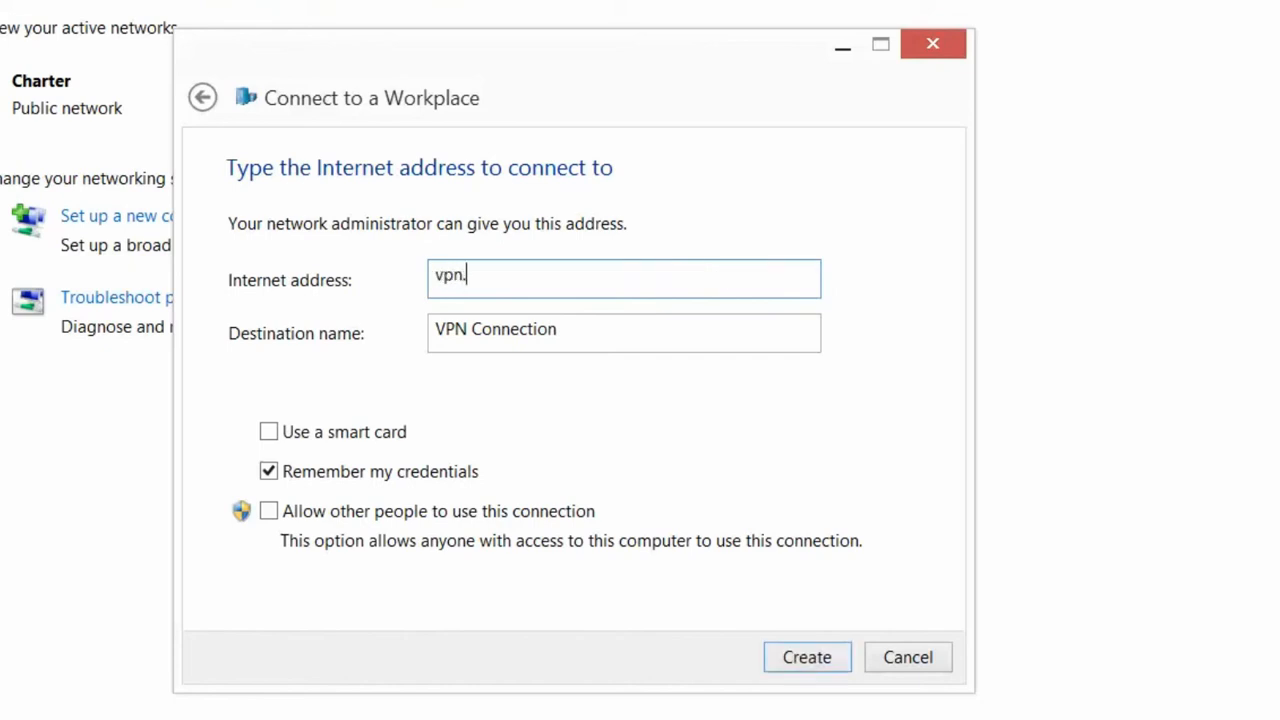
text(wallawalla.edu)
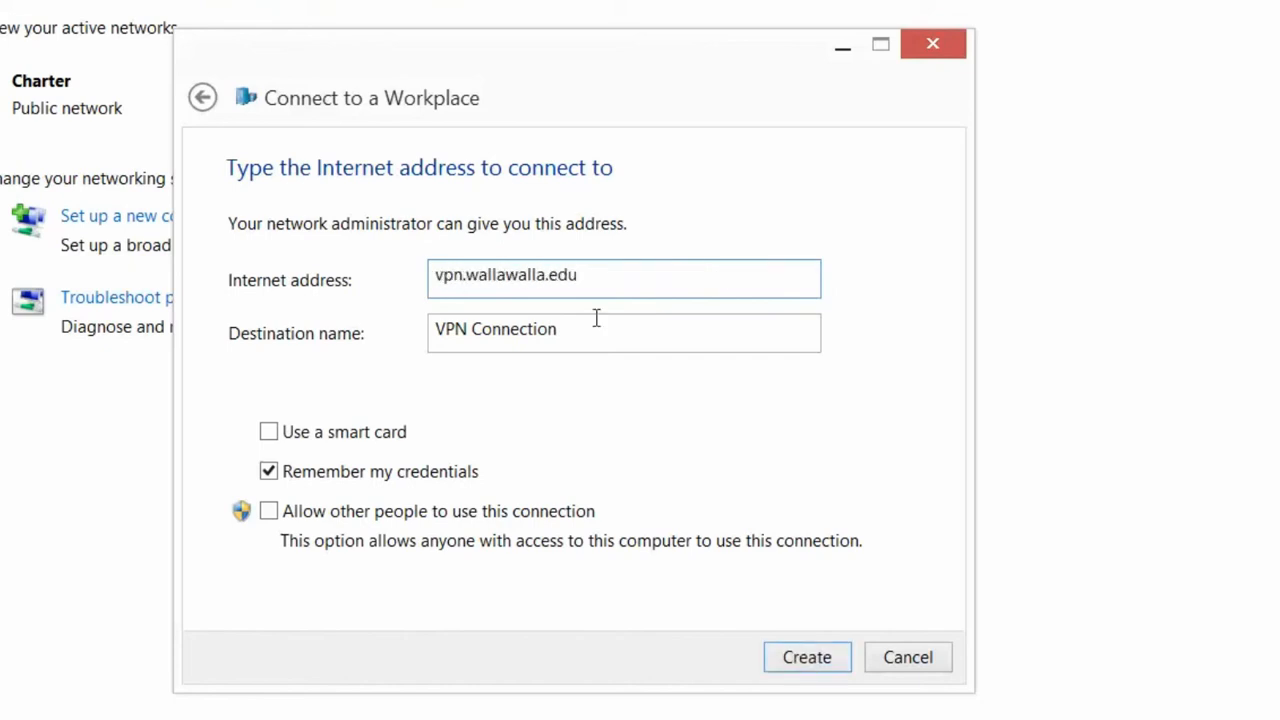
text(WWU)
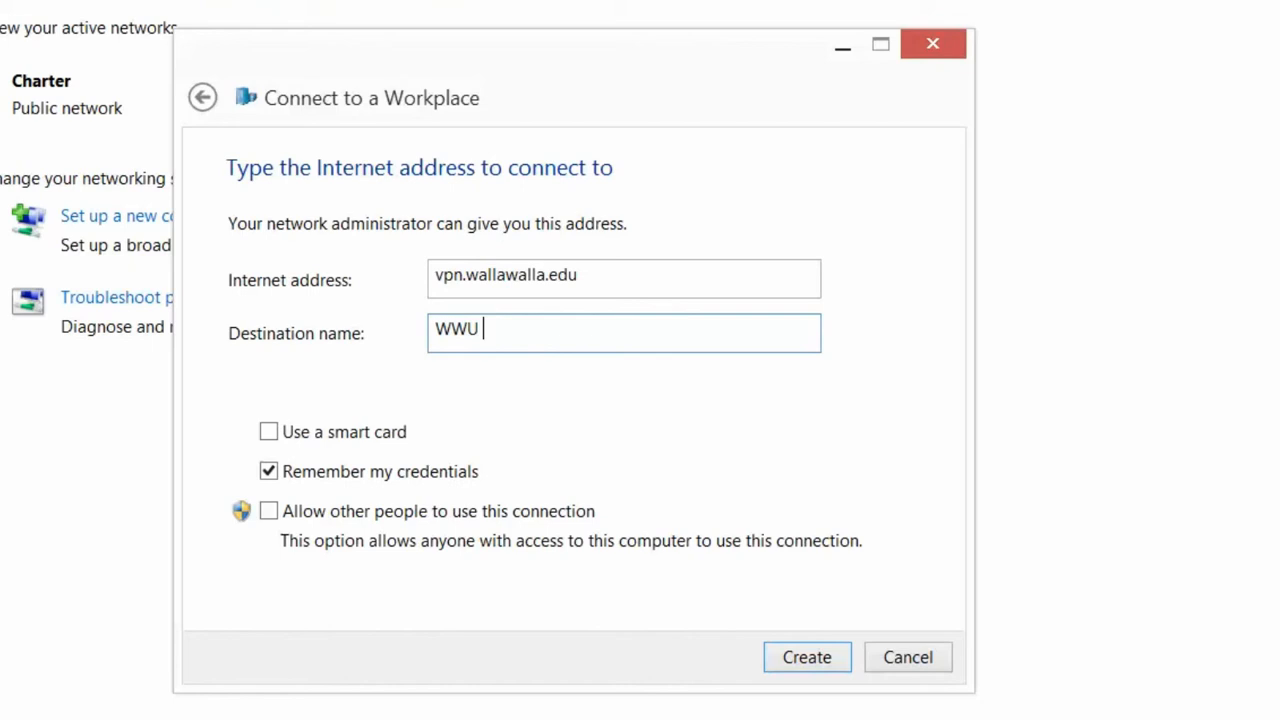
text(VPN)
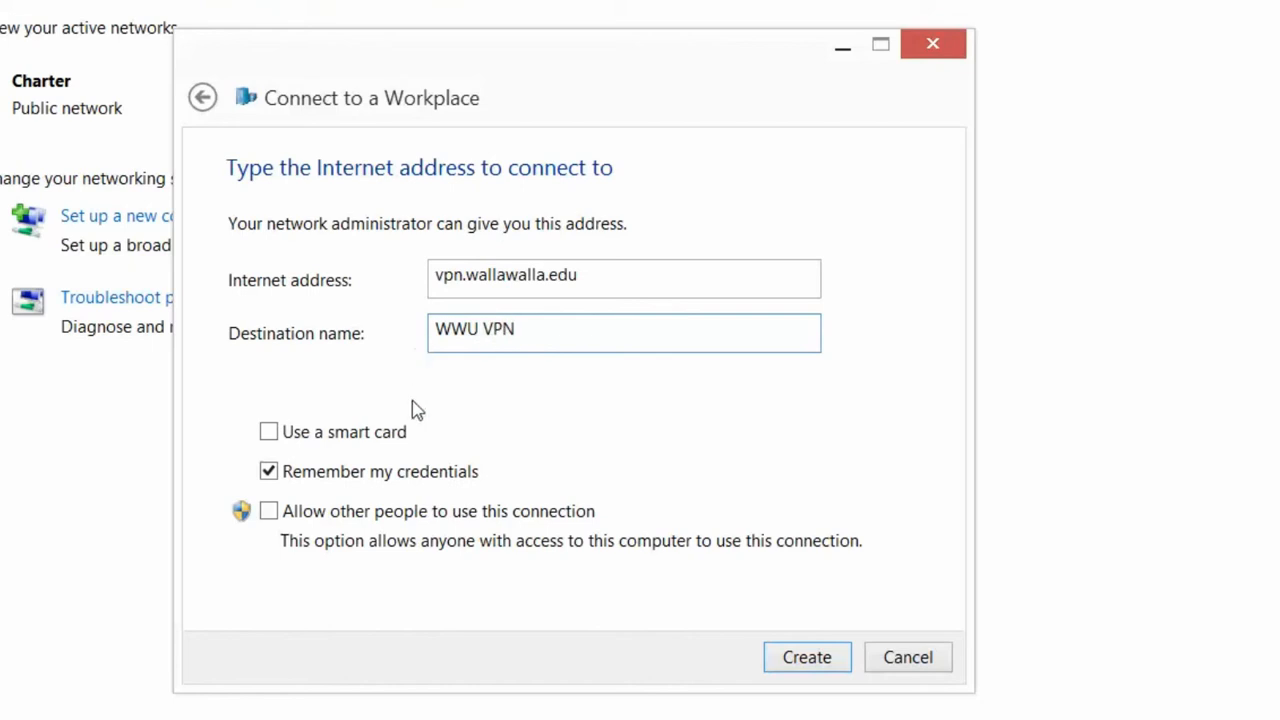
mouse_move(529, 586)
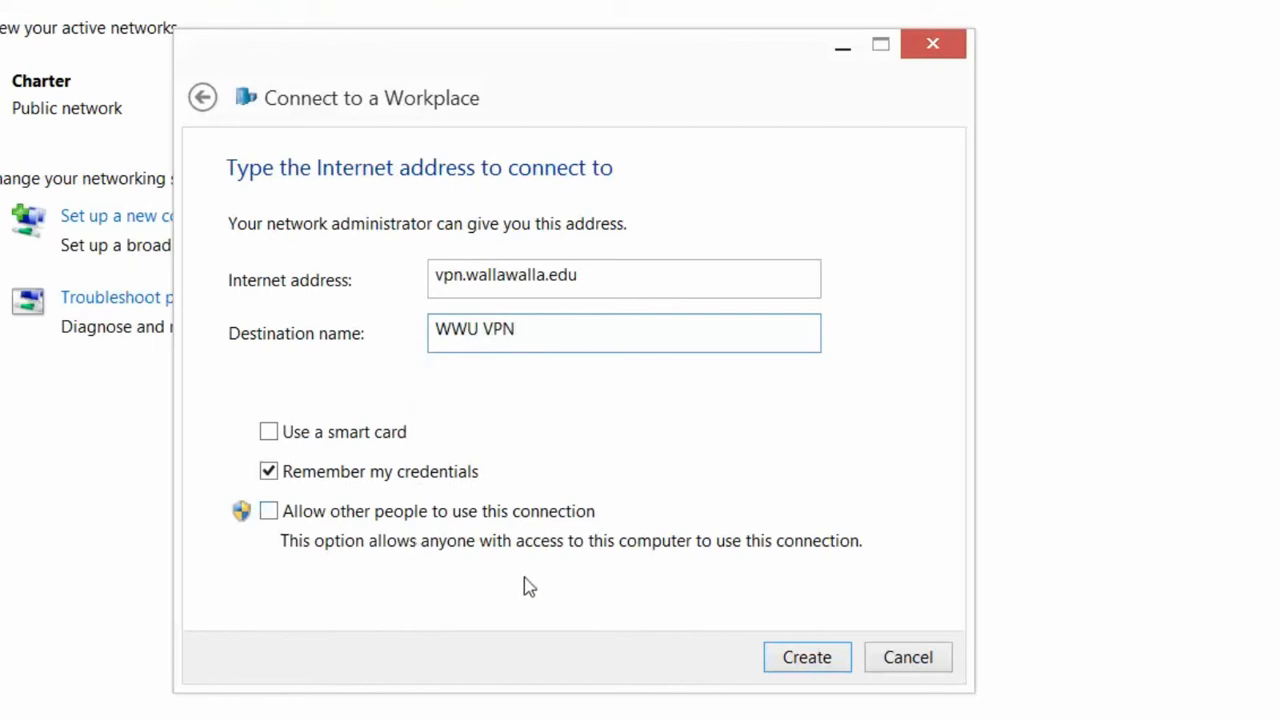
click(806, 657)
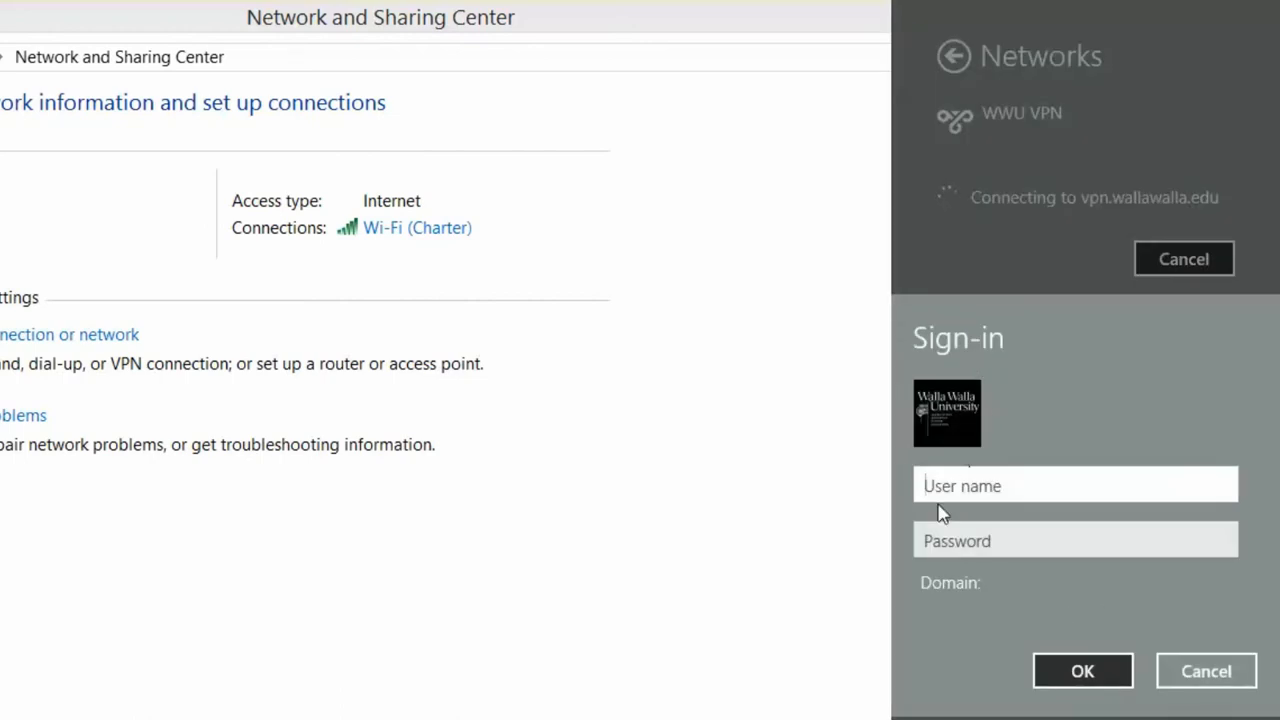
Sign in to WWU VPN with user name 'support' and submit.
text(supp)
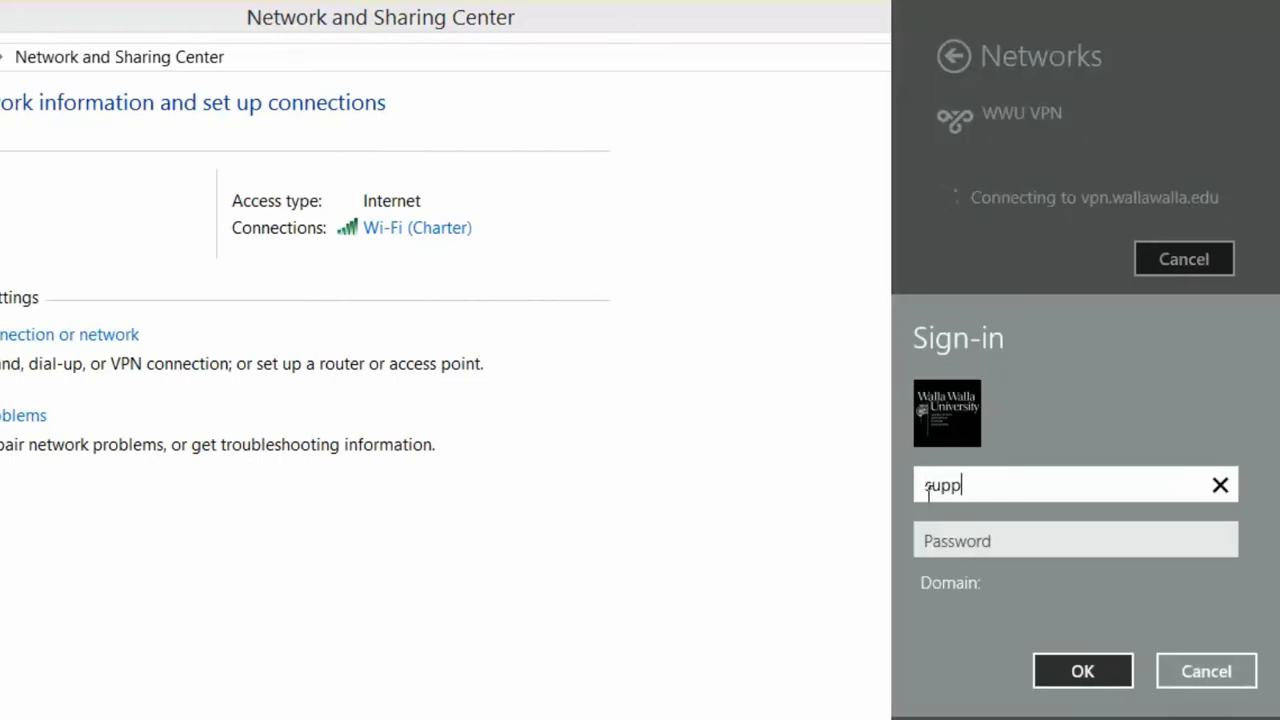
text(ort)
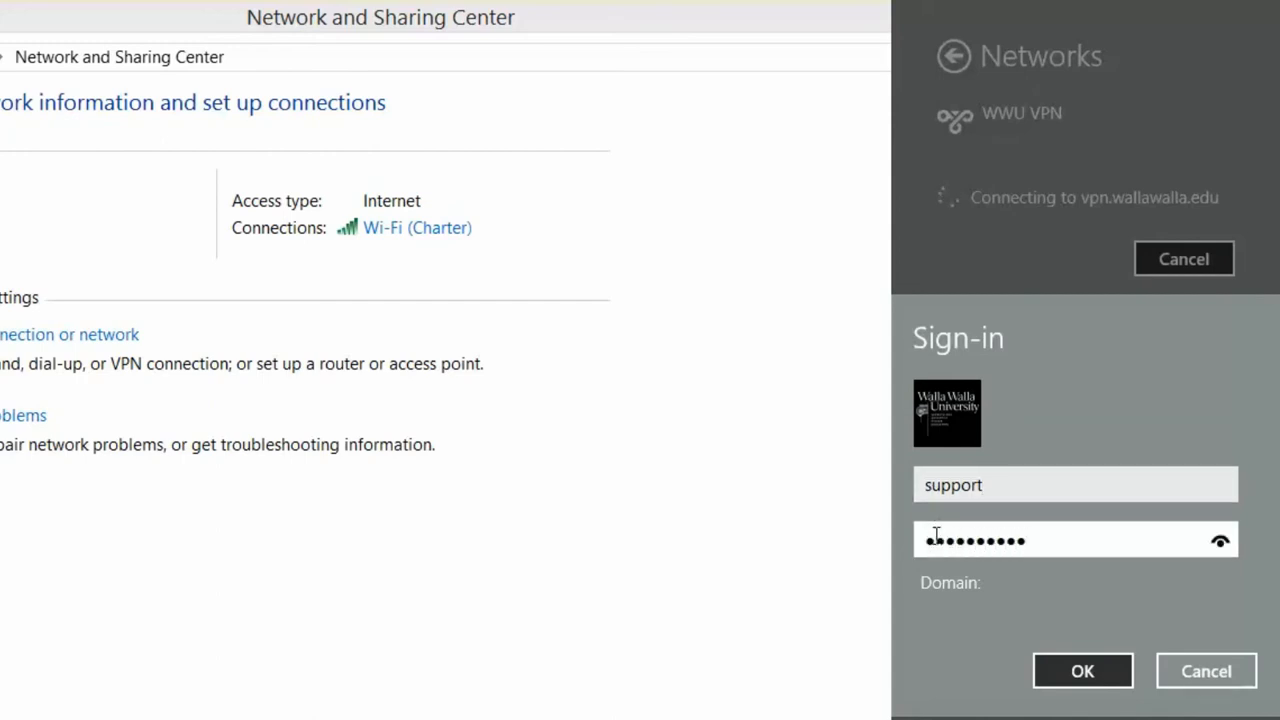
click(1082, 671)
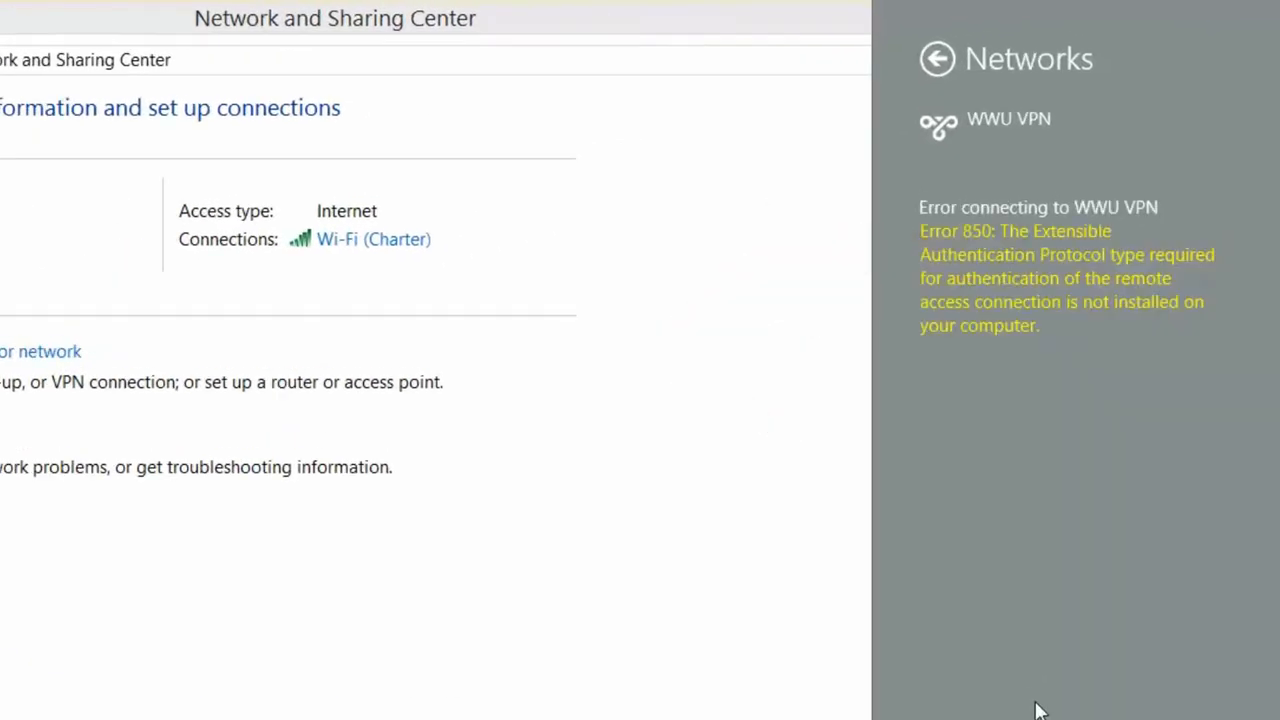
mouse_move(932, 388)
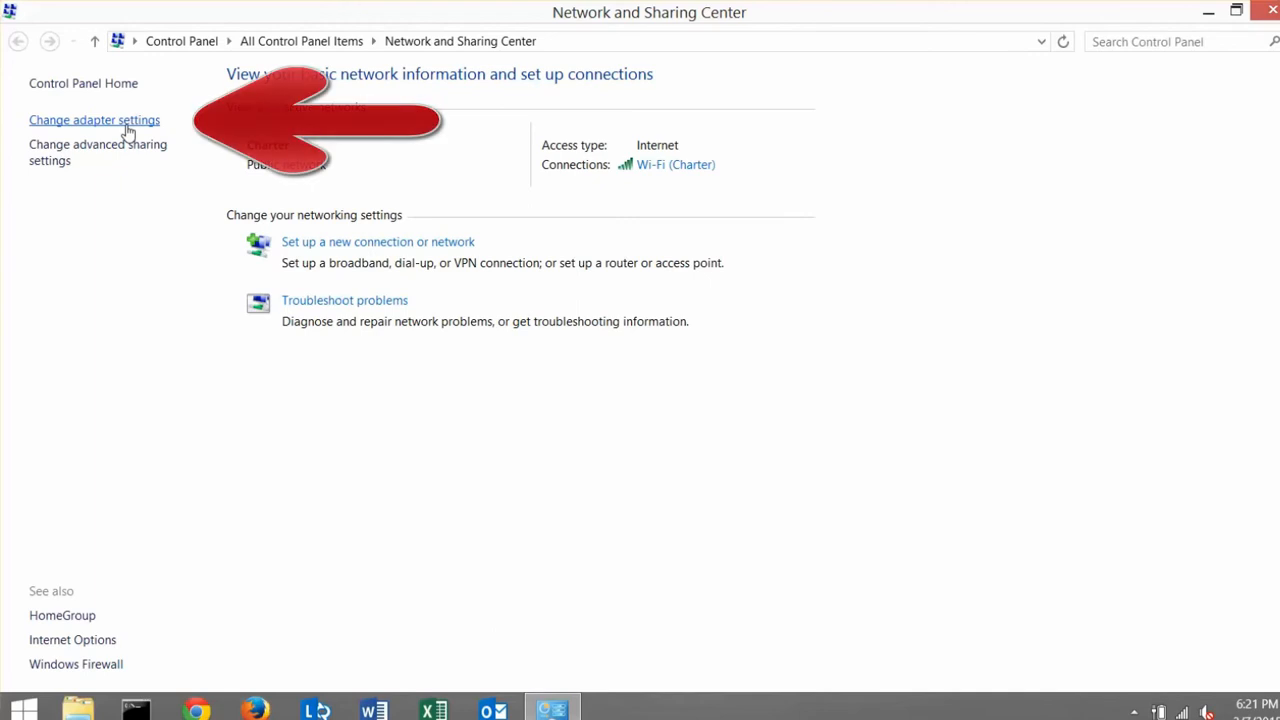
Open WWU VPN's Properties from the network connections list.
click(94, 119)
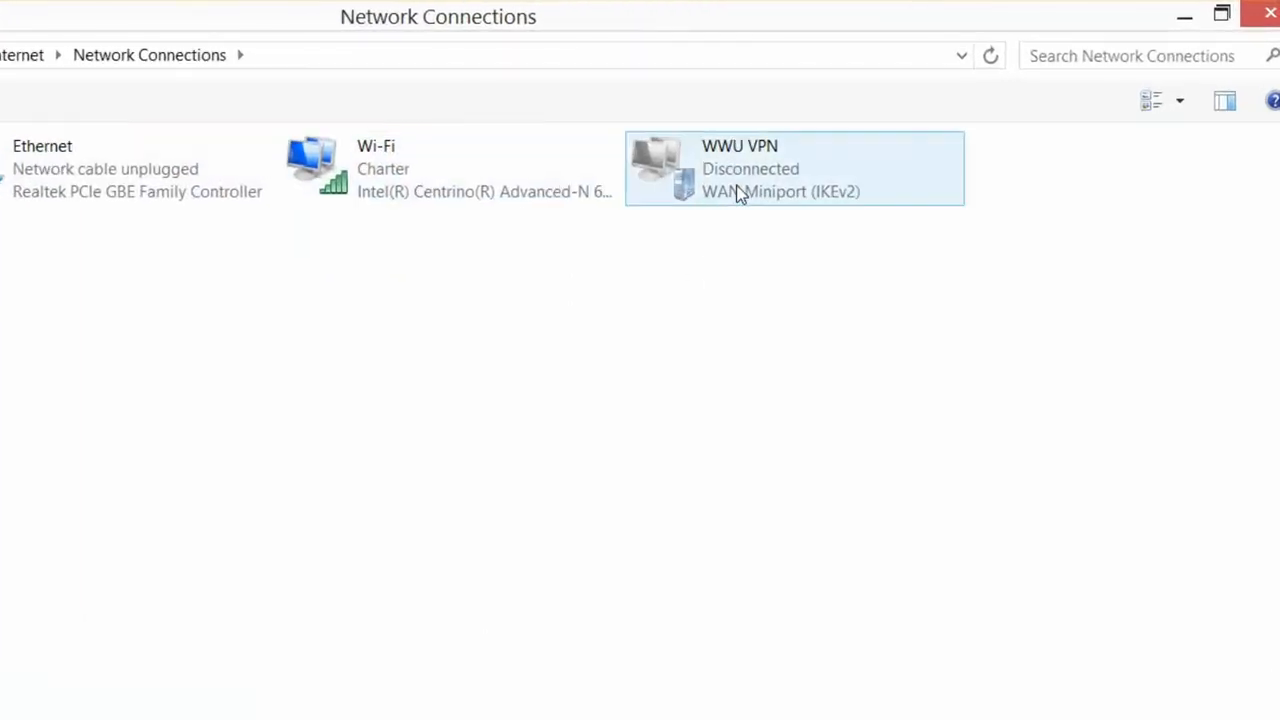
right_click(780, 170)
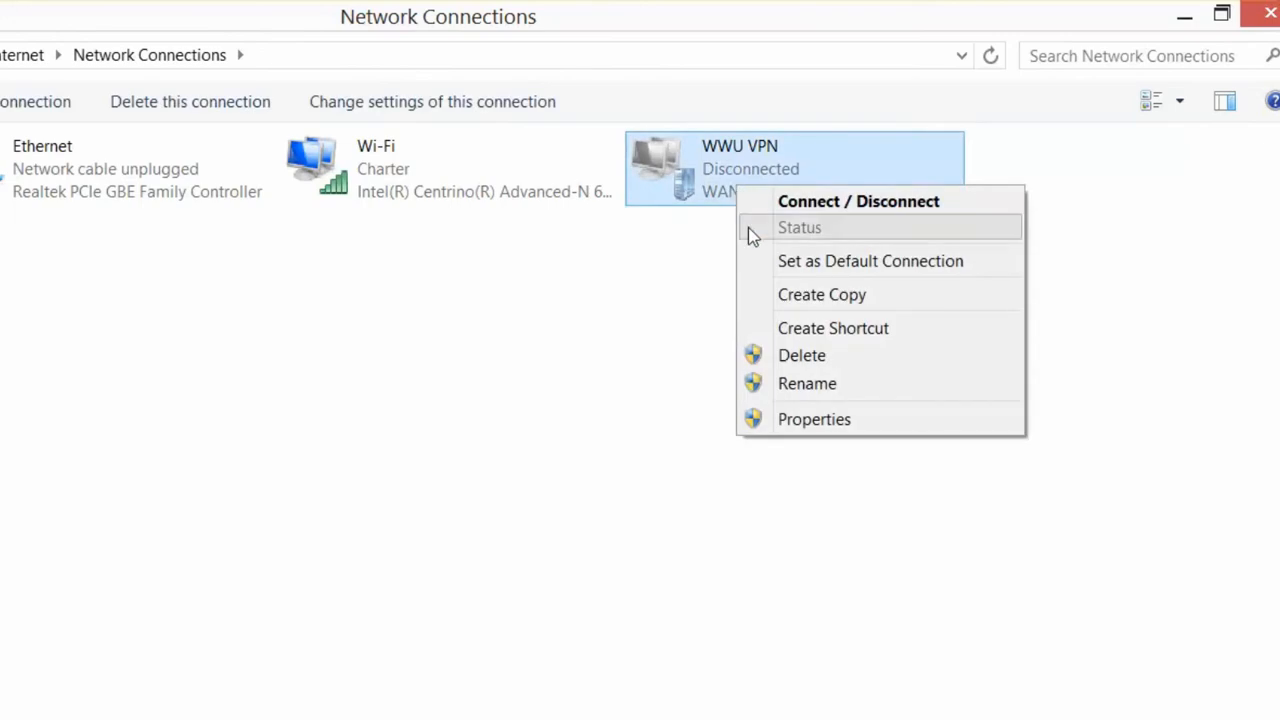
mouse_move(813, 419)
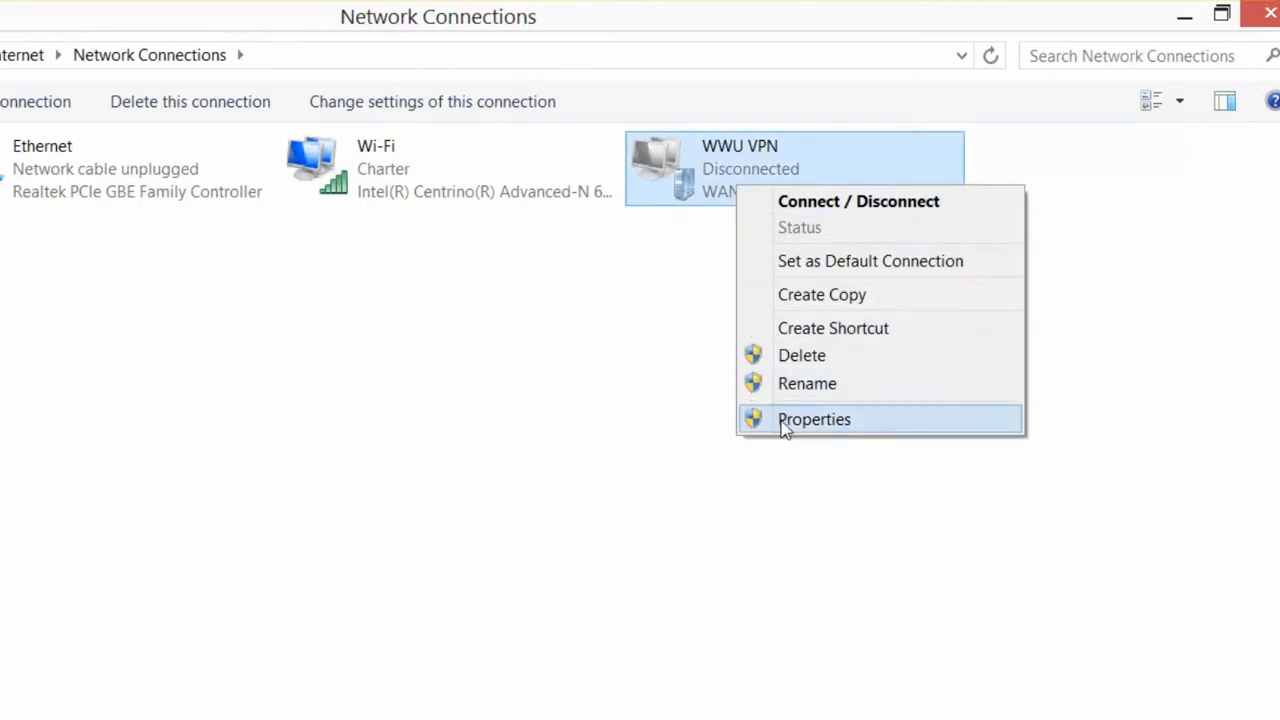
click(814, 419)
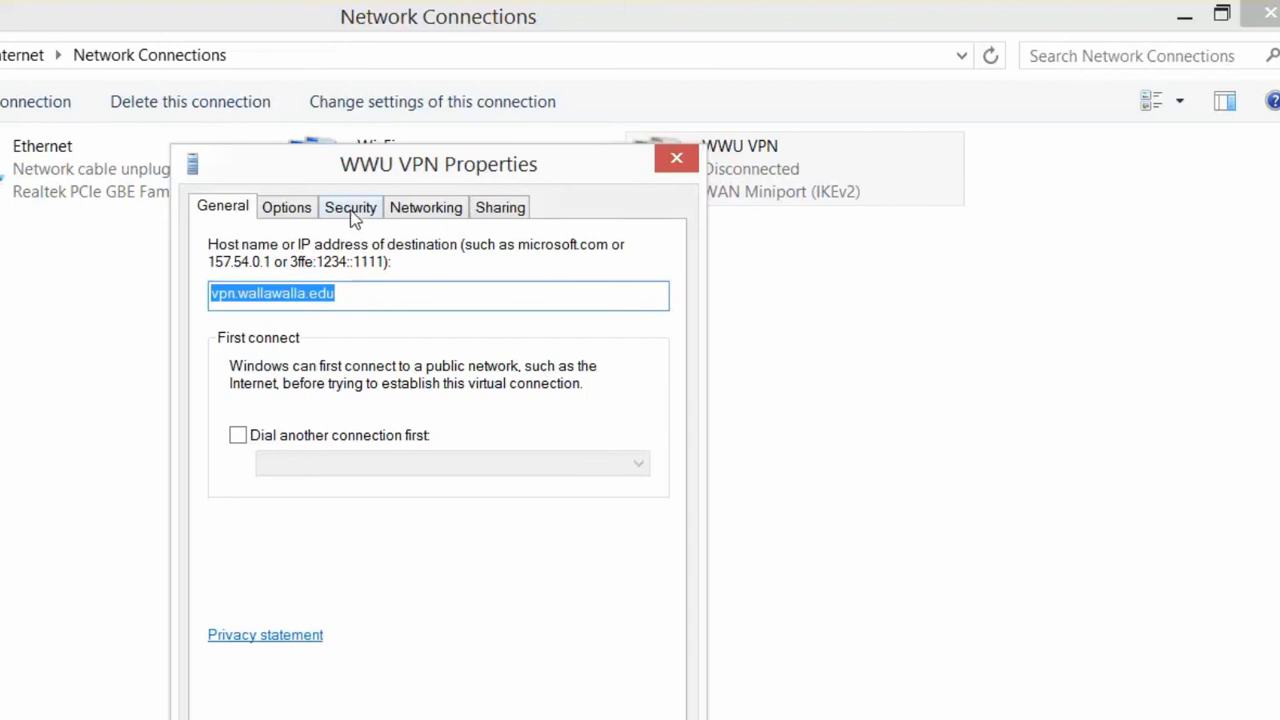
On the Security tab, allow specific protocols including MS-CHAP v2 and save.
click(350, 207)
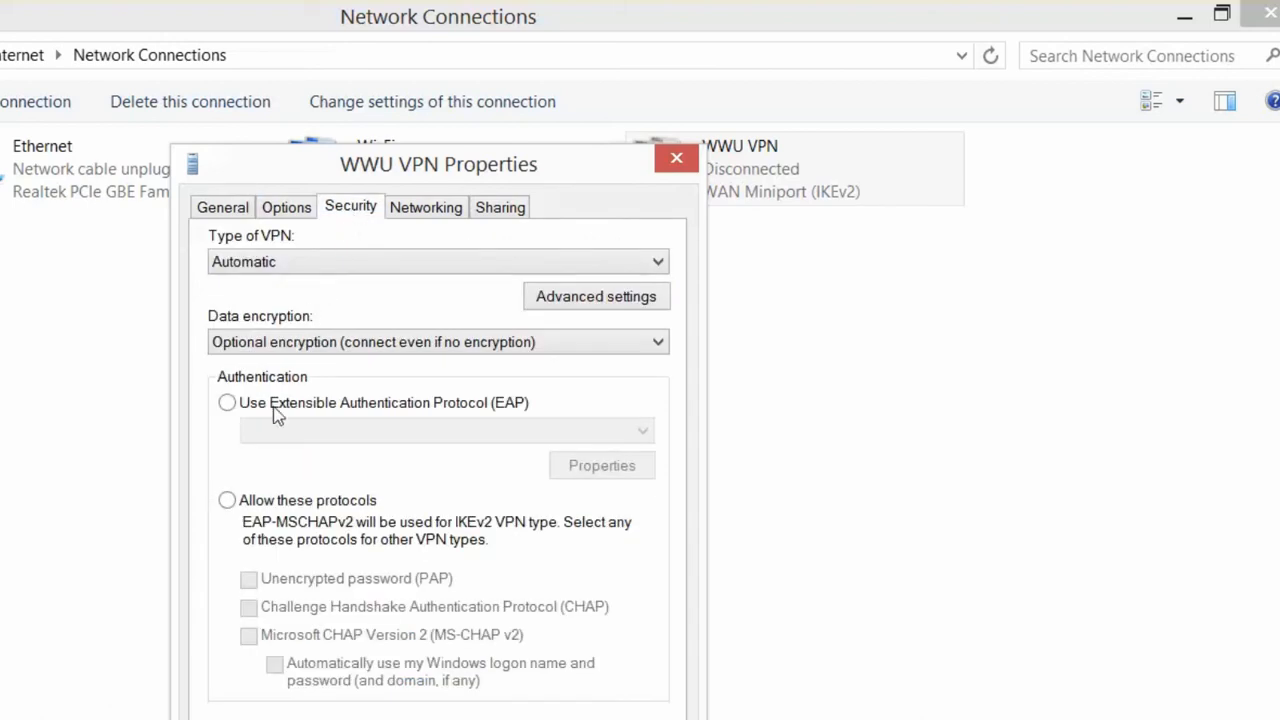
click(227, 500)
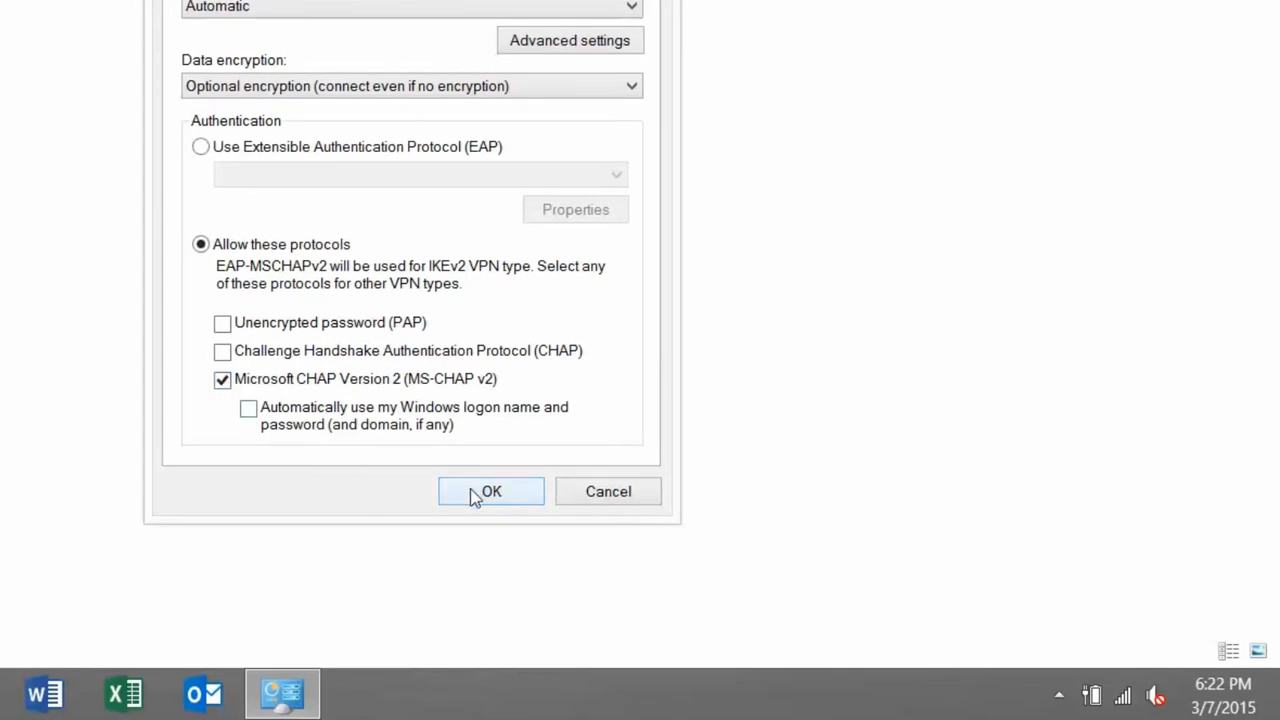
click(490, 491)
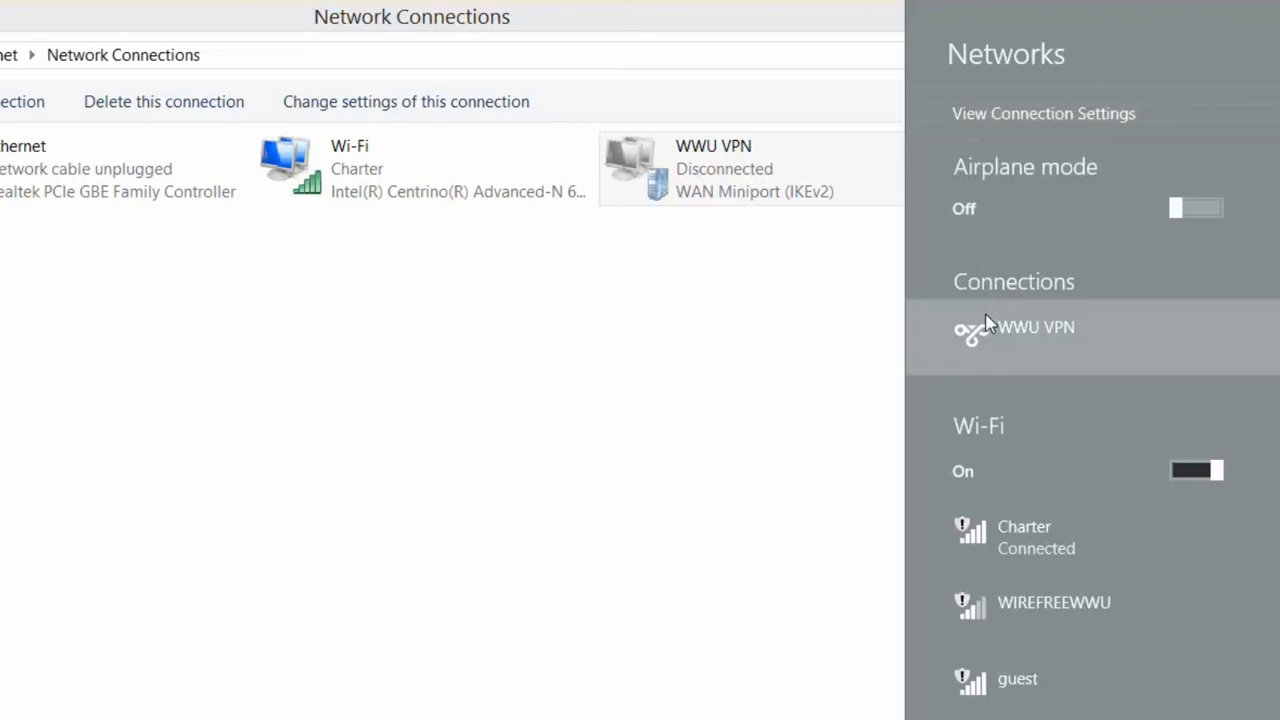
Connect to WWU VPN as 'support' with its password.
click(1035, 327)
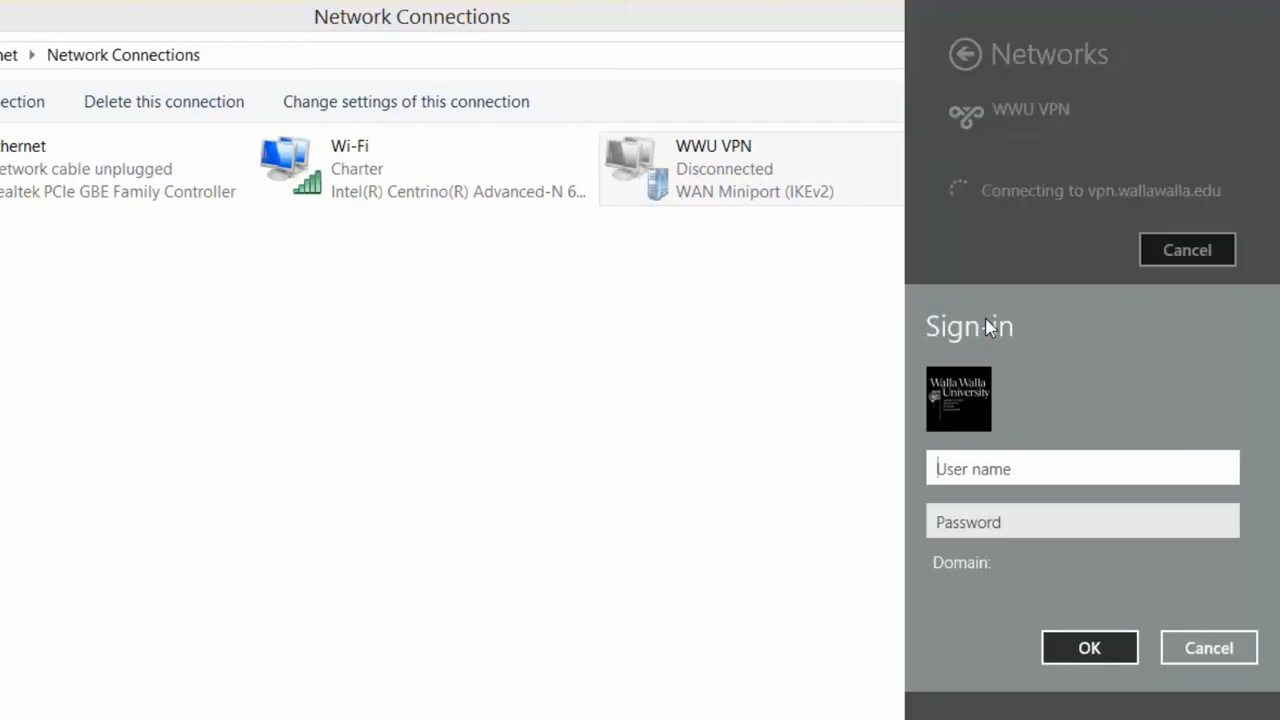
text(s)
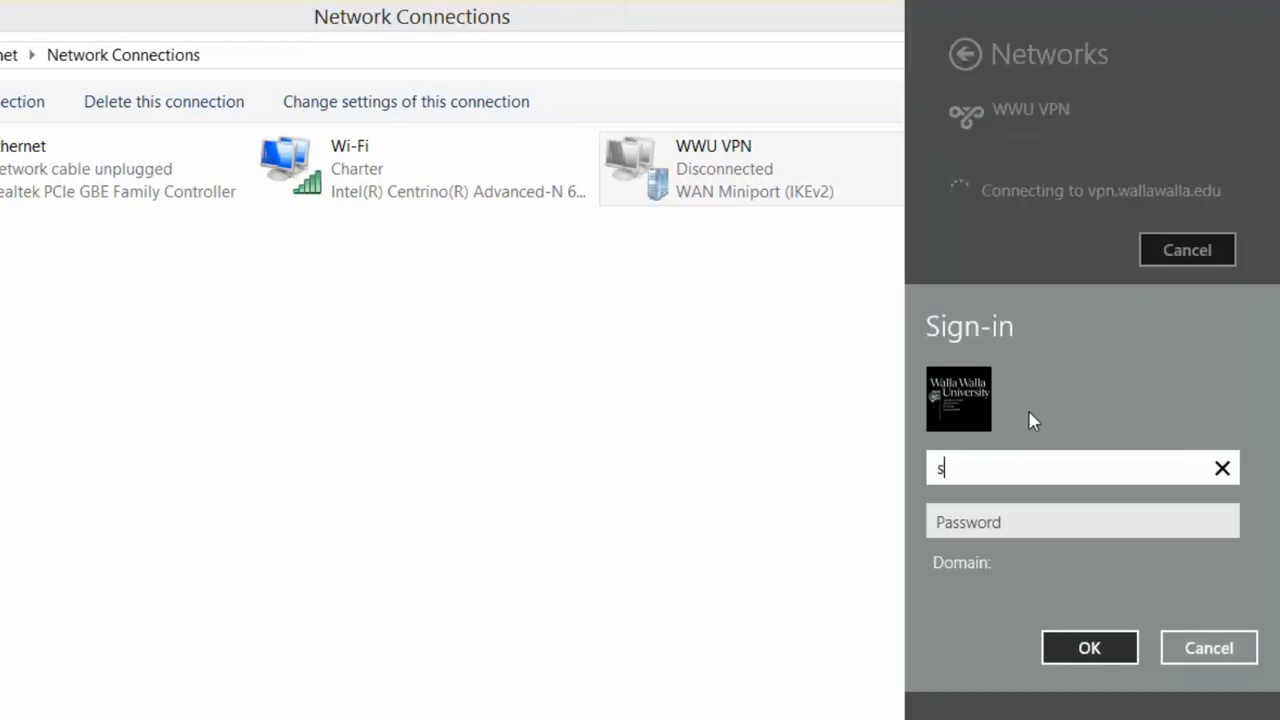
text(upport)
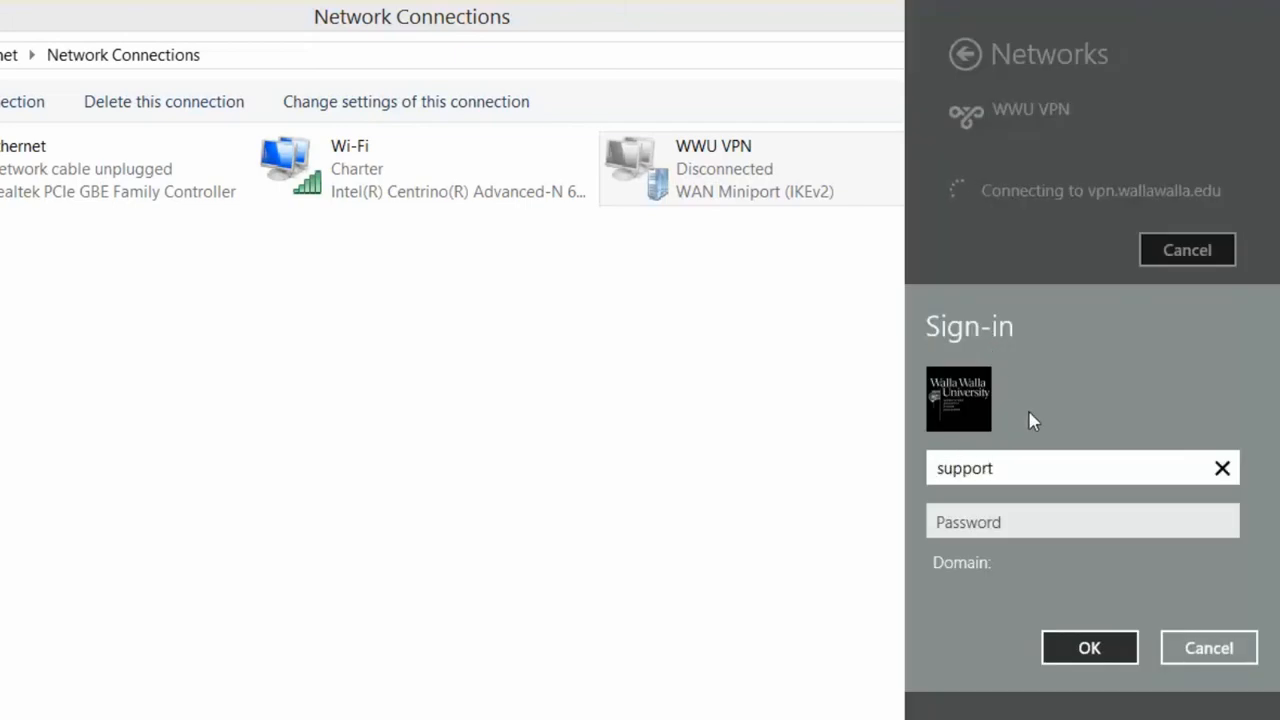
click(1082, 521)
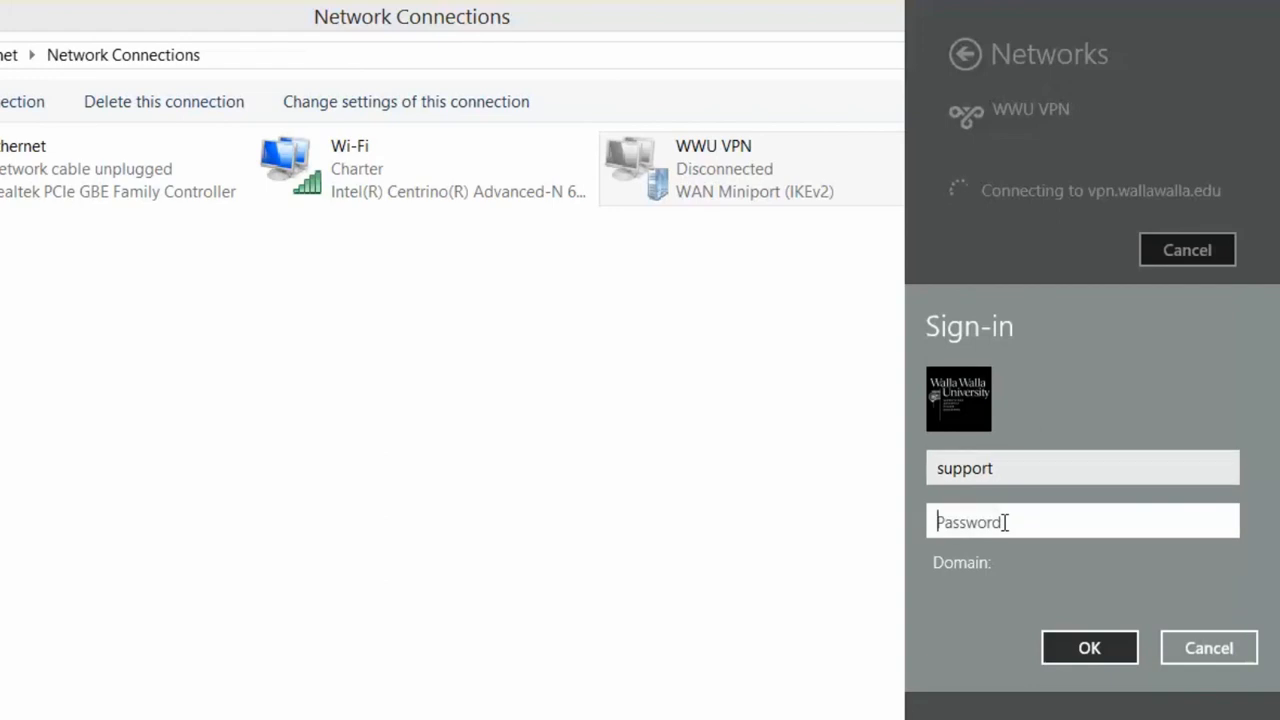
text(password)
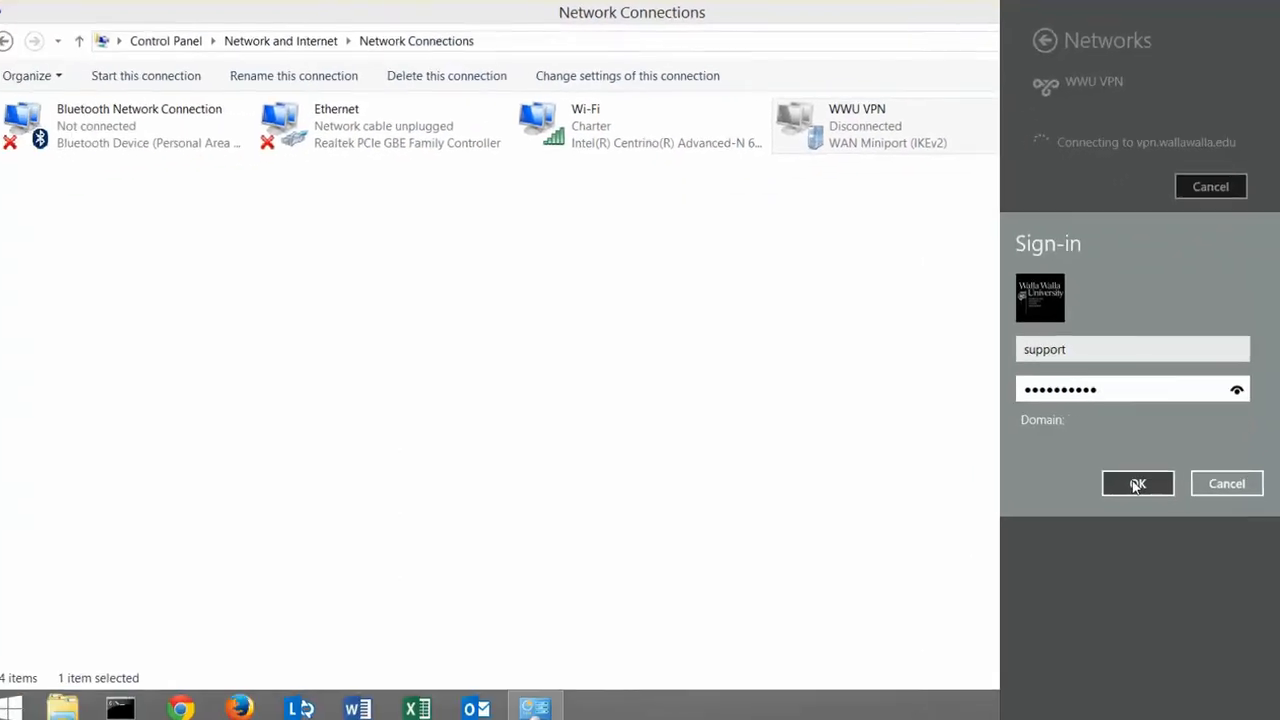
click(1137, 483)
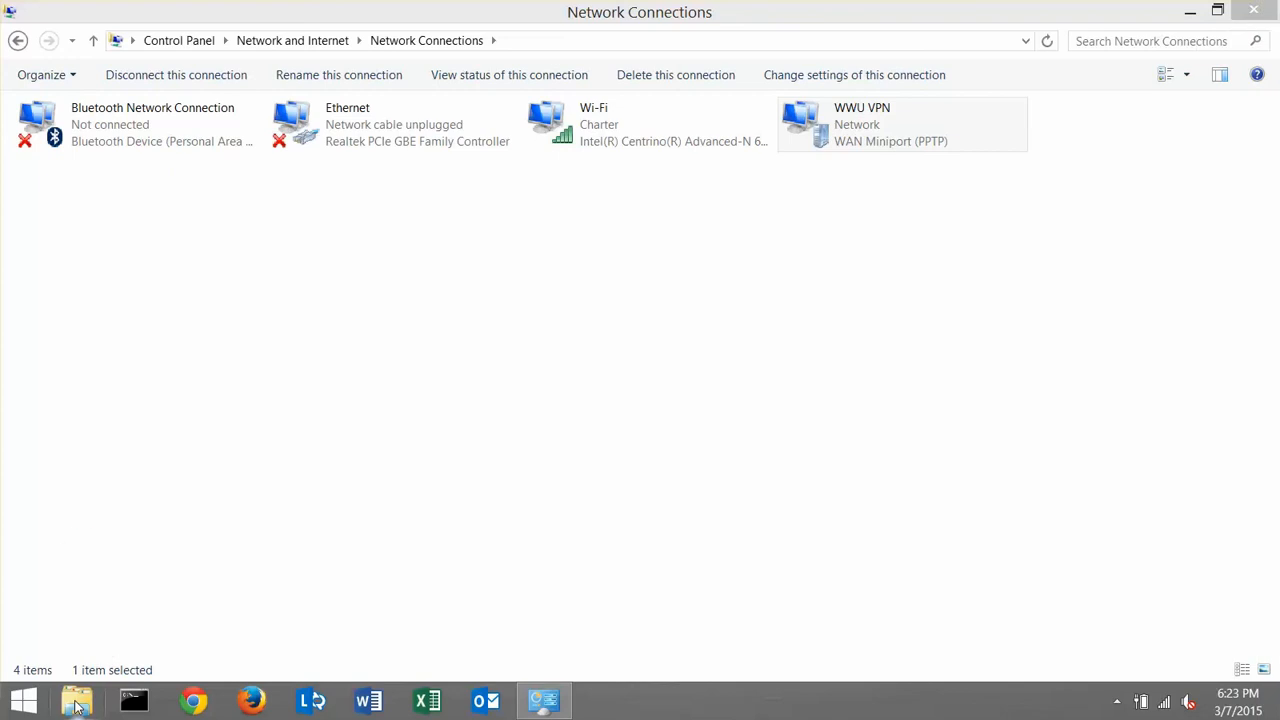
Open File Explorer and enter the network path \\cpfs in the address bar.
click(76, 700)
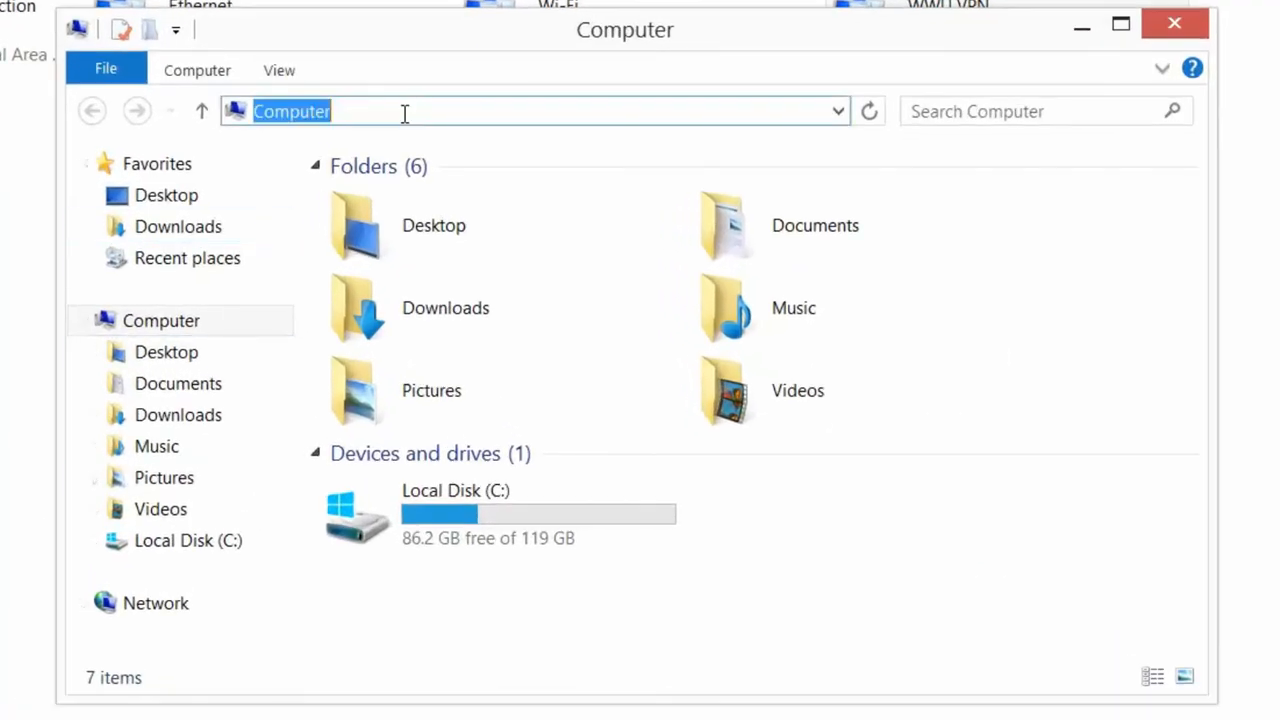
text(\\cpfs)
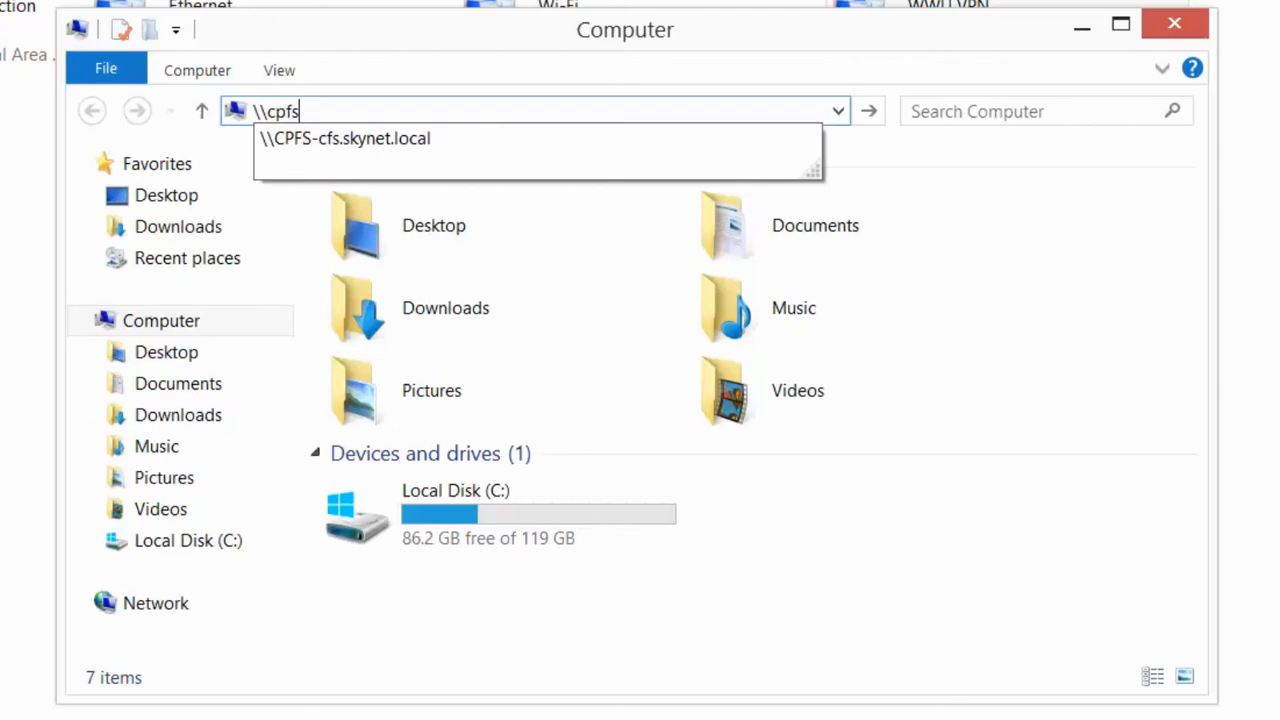